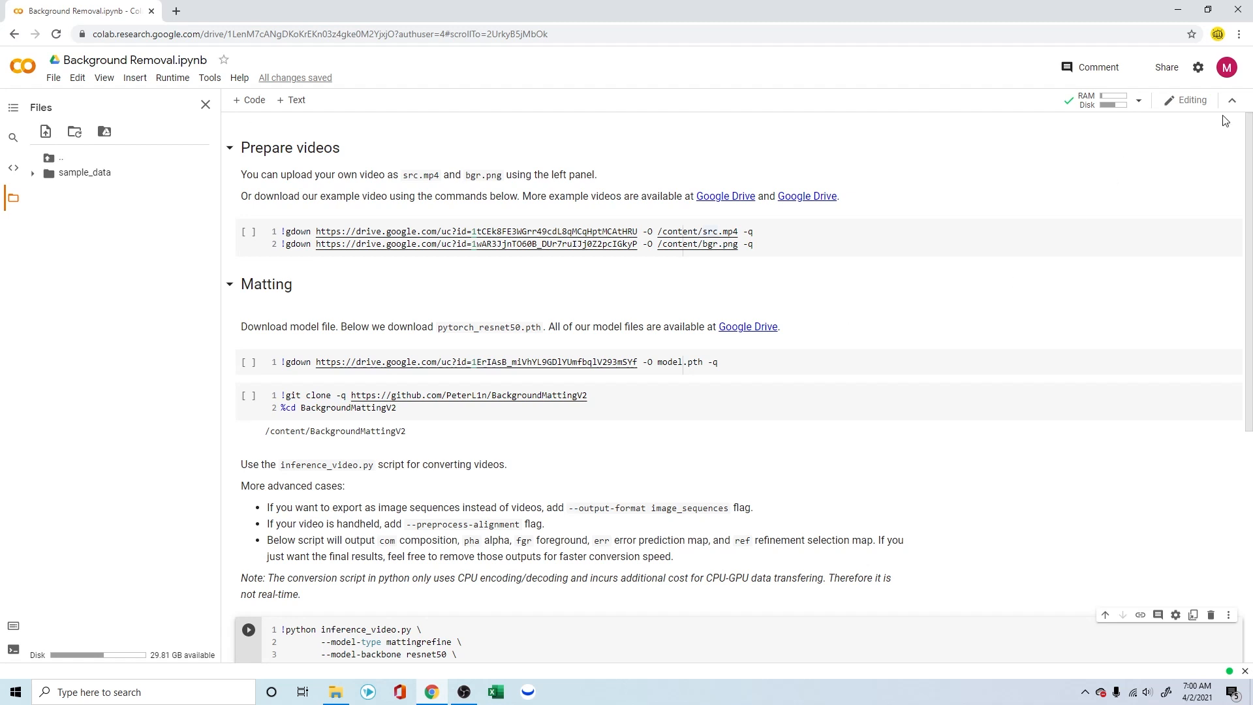
mouse_move(353, 112)
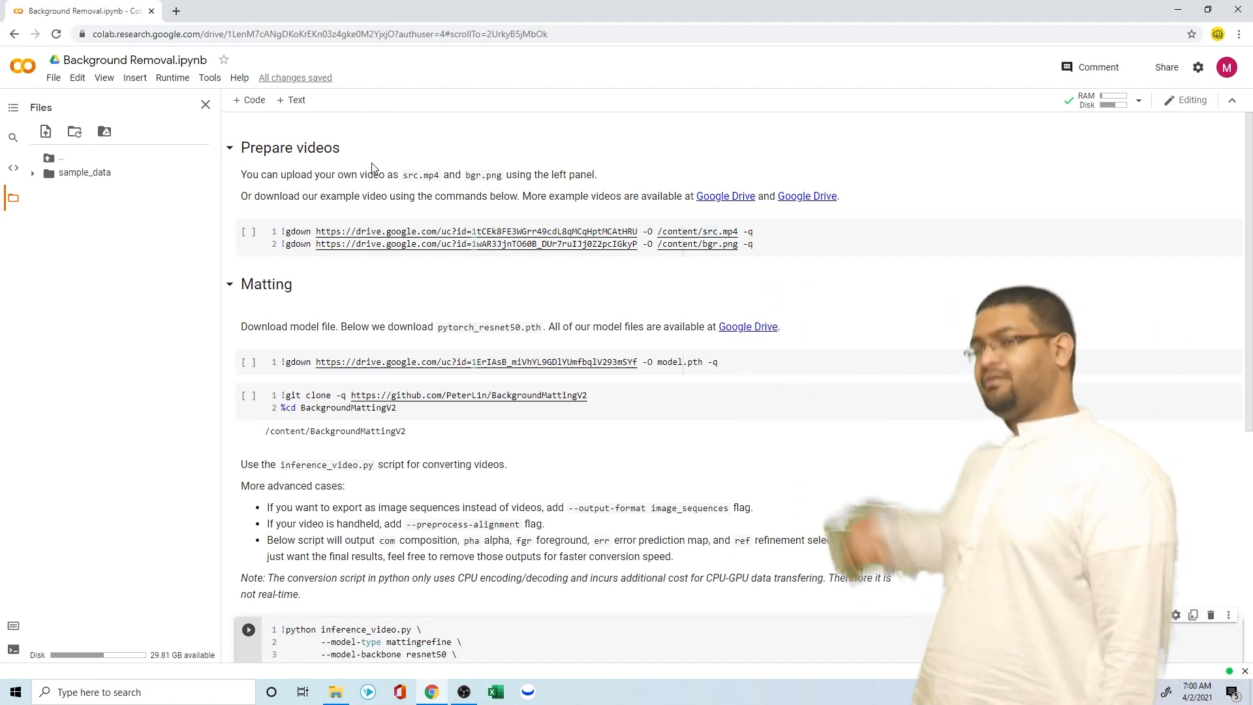
- Set the notebook's hardware accelerator to GPU and save the runtime type
left_click(172, 77)
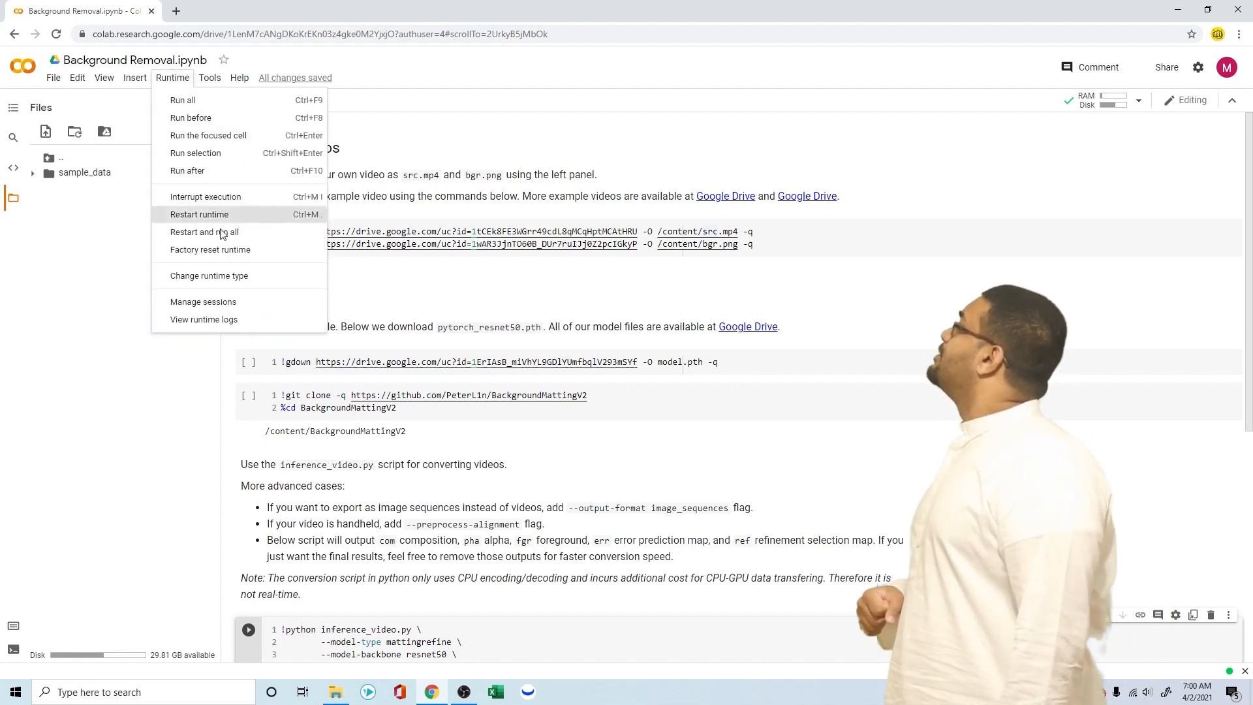
left_click(208, 275)
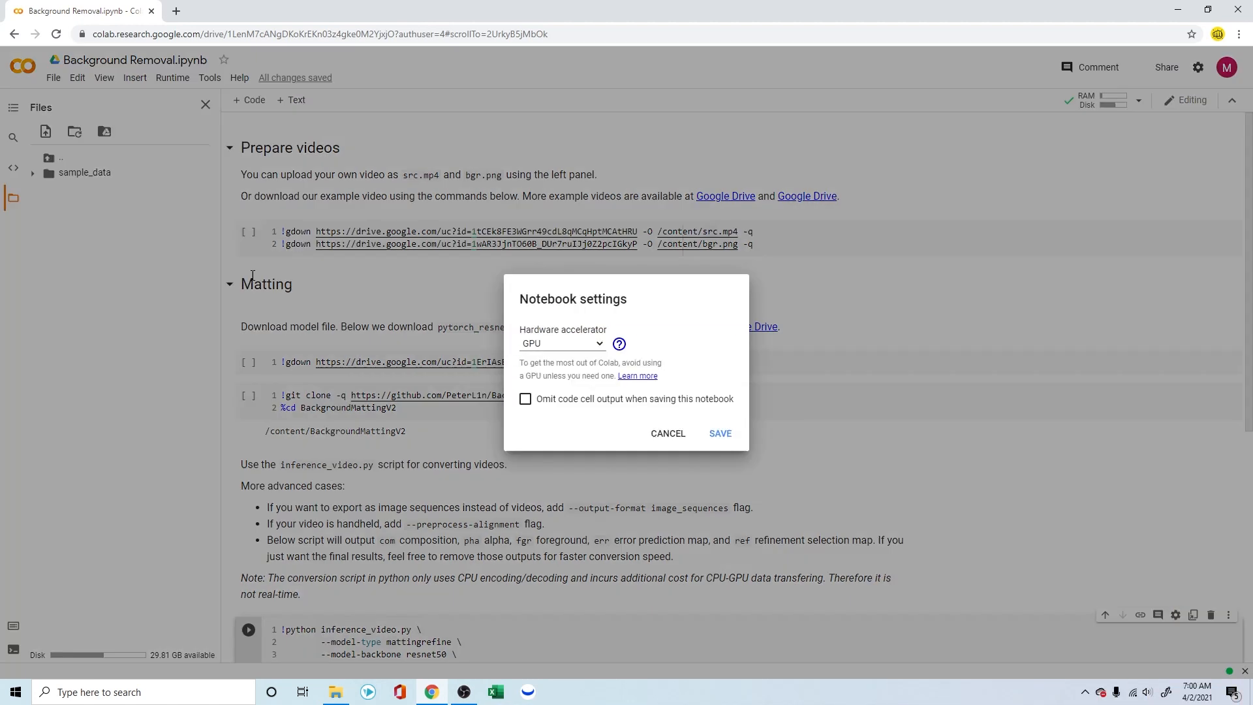
left_click(561, 343)
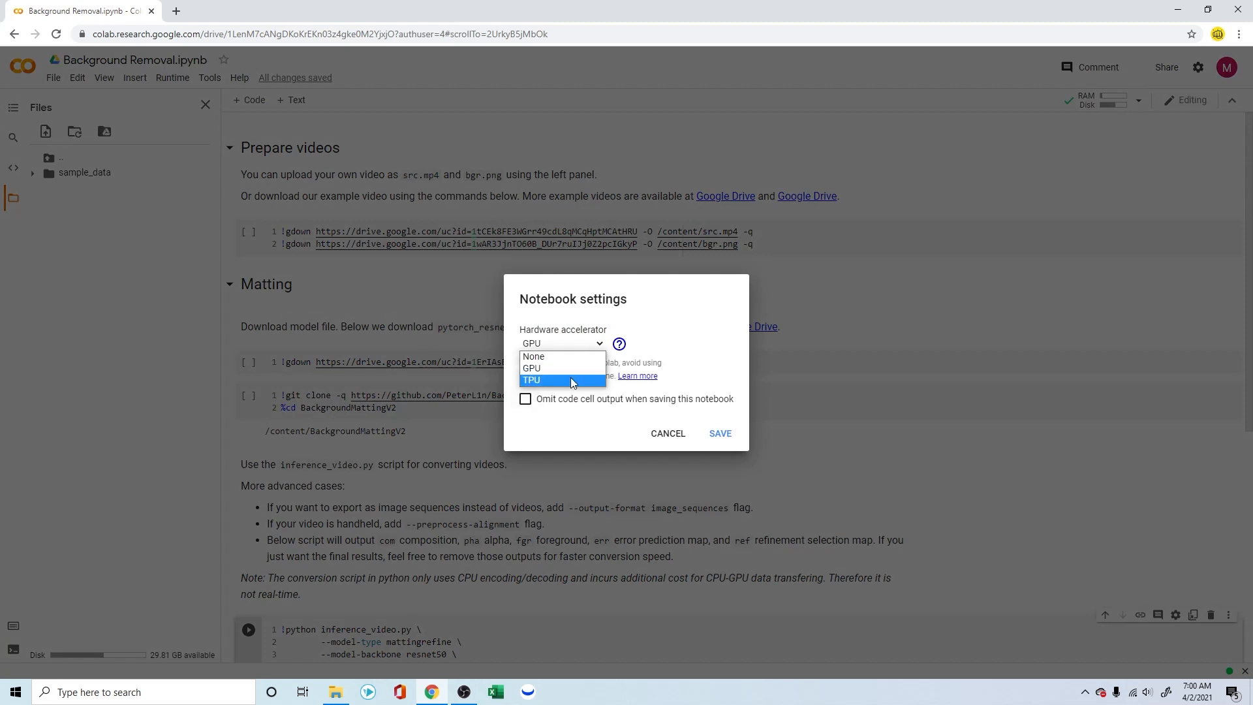
mouse_move(721, 437)
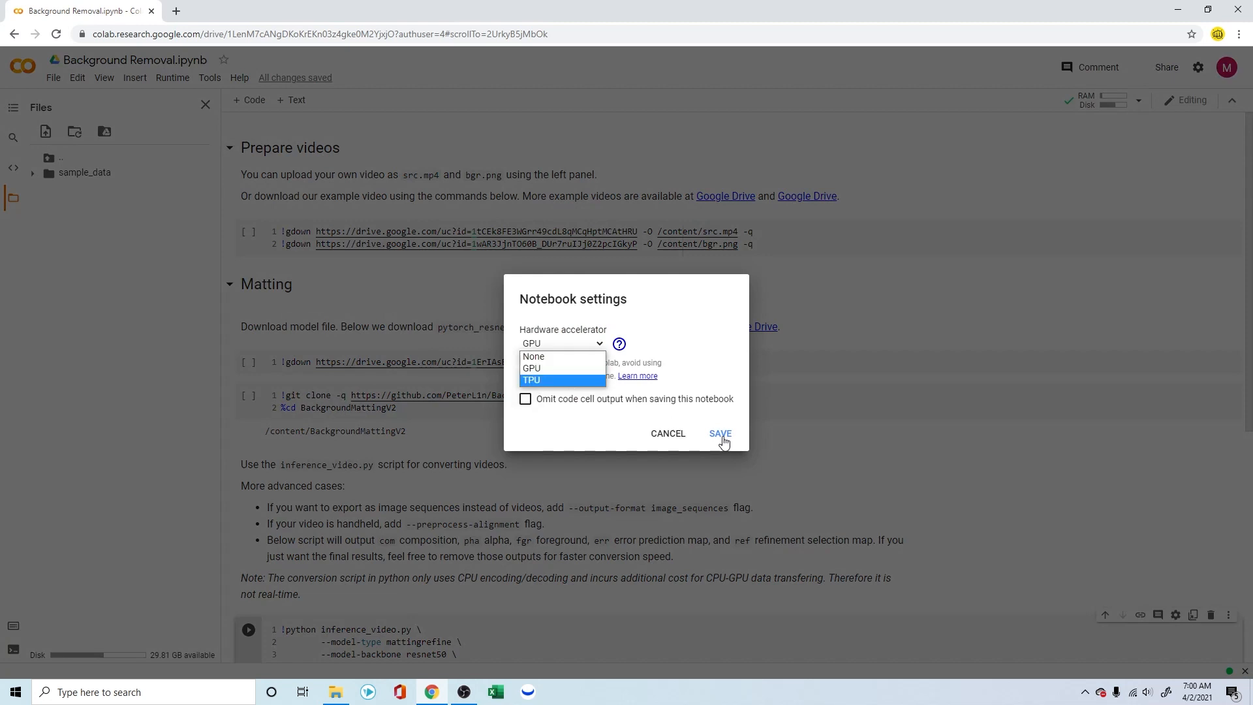
left_click(718, 433)
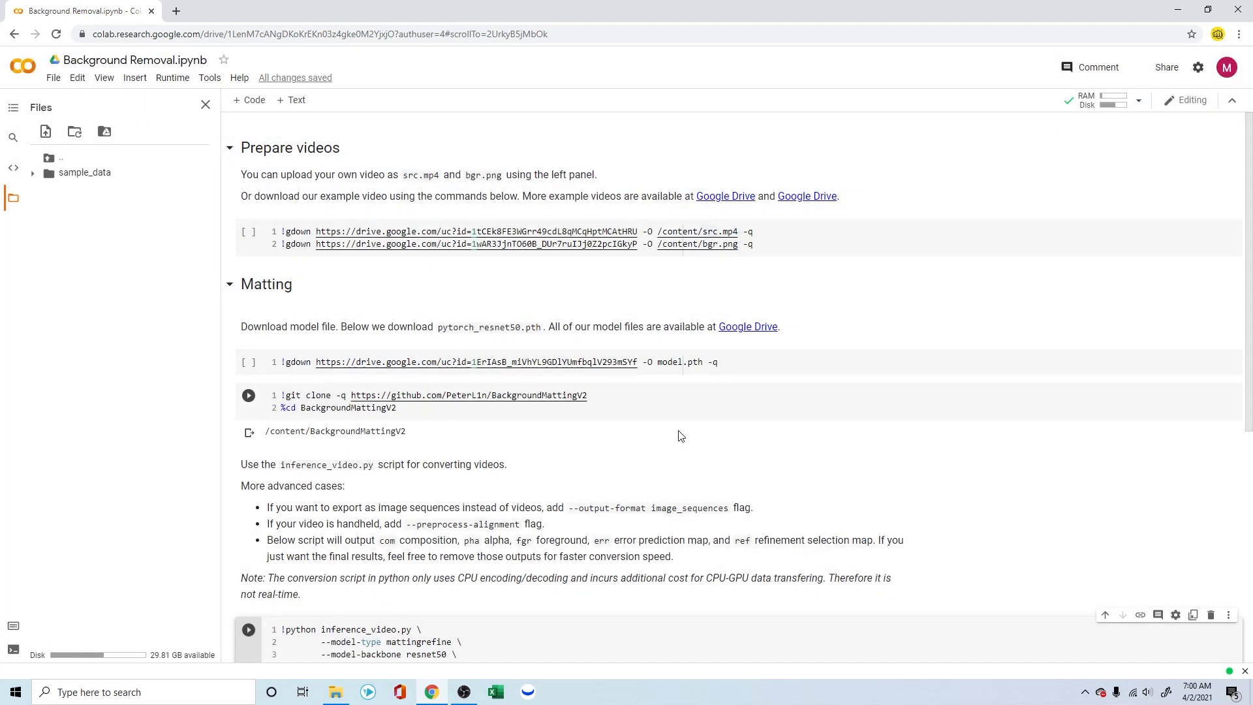
mouse_move(673, 433)
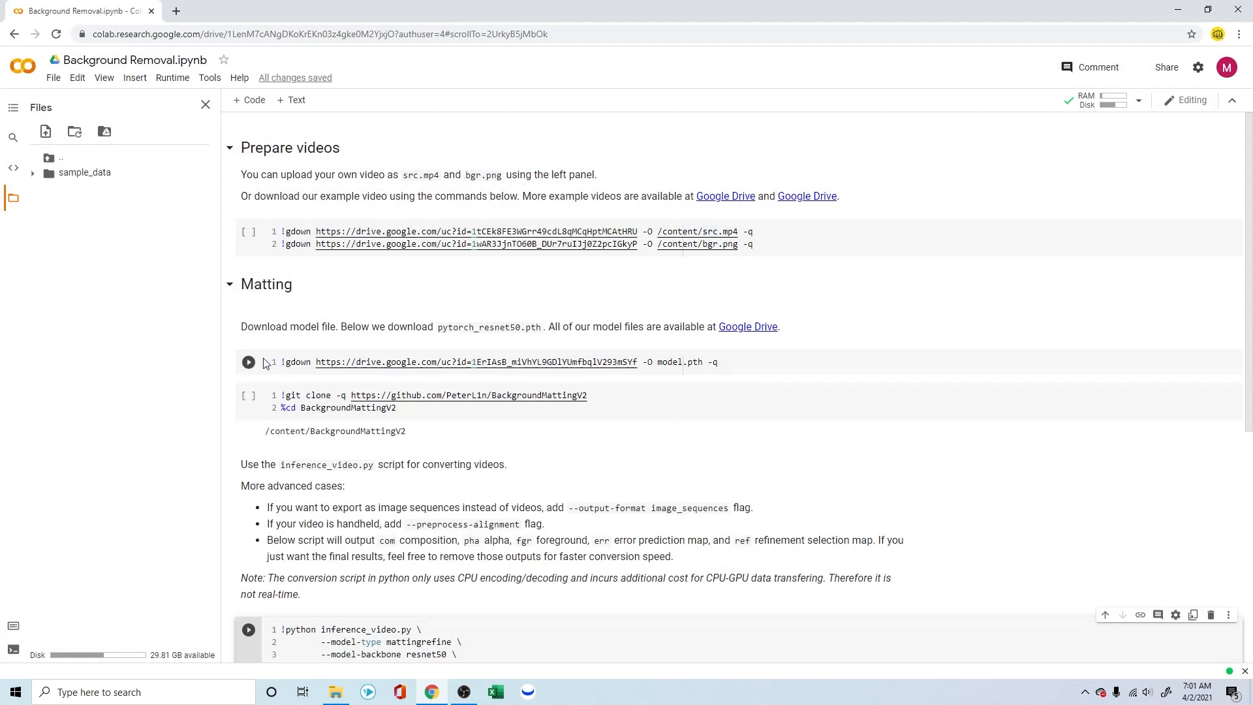
- Run the gdown cells fetching src.mp4, bgr.png and the pytorch_resnet50 model.pth file
left_click(248, 231)
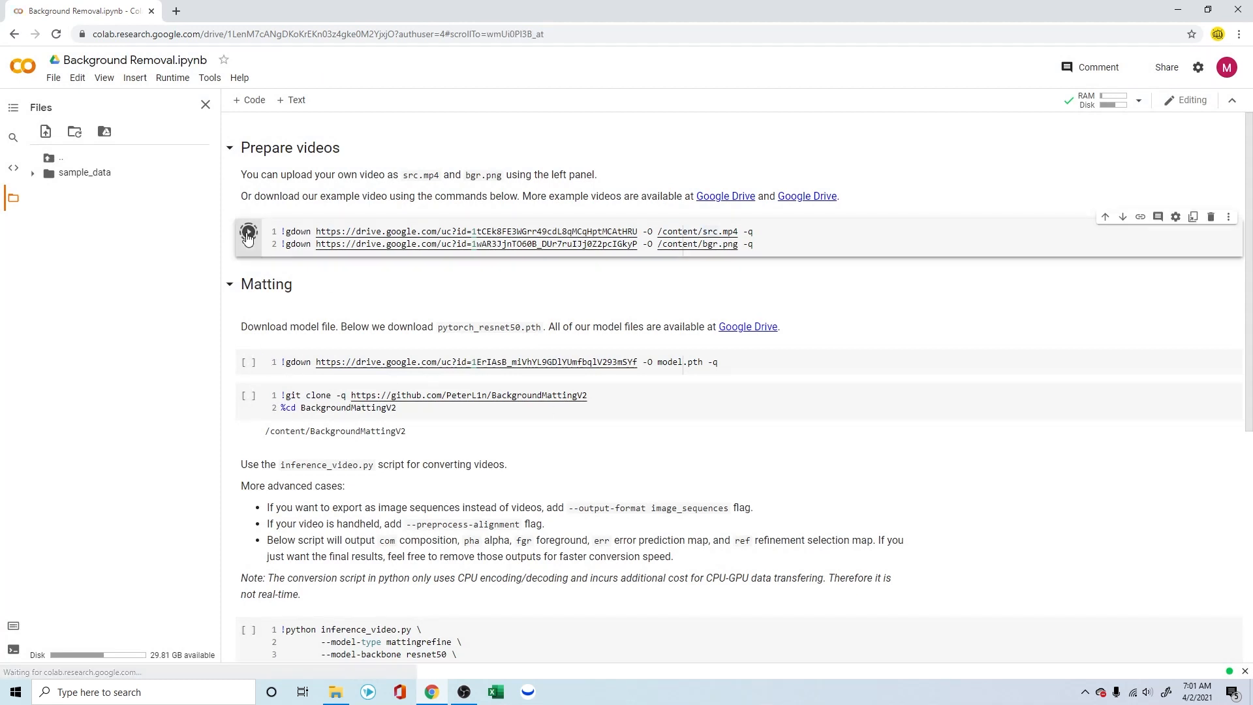
left_click(248, 231)
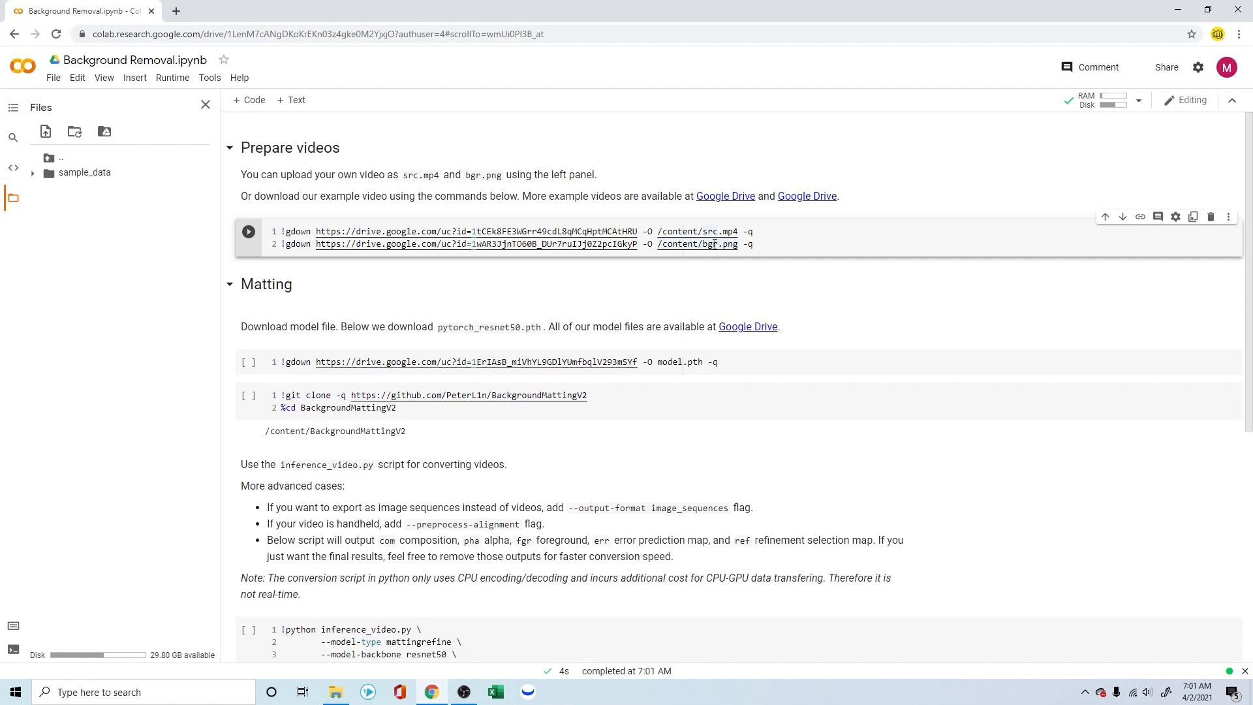
mouse_move(638, 302)
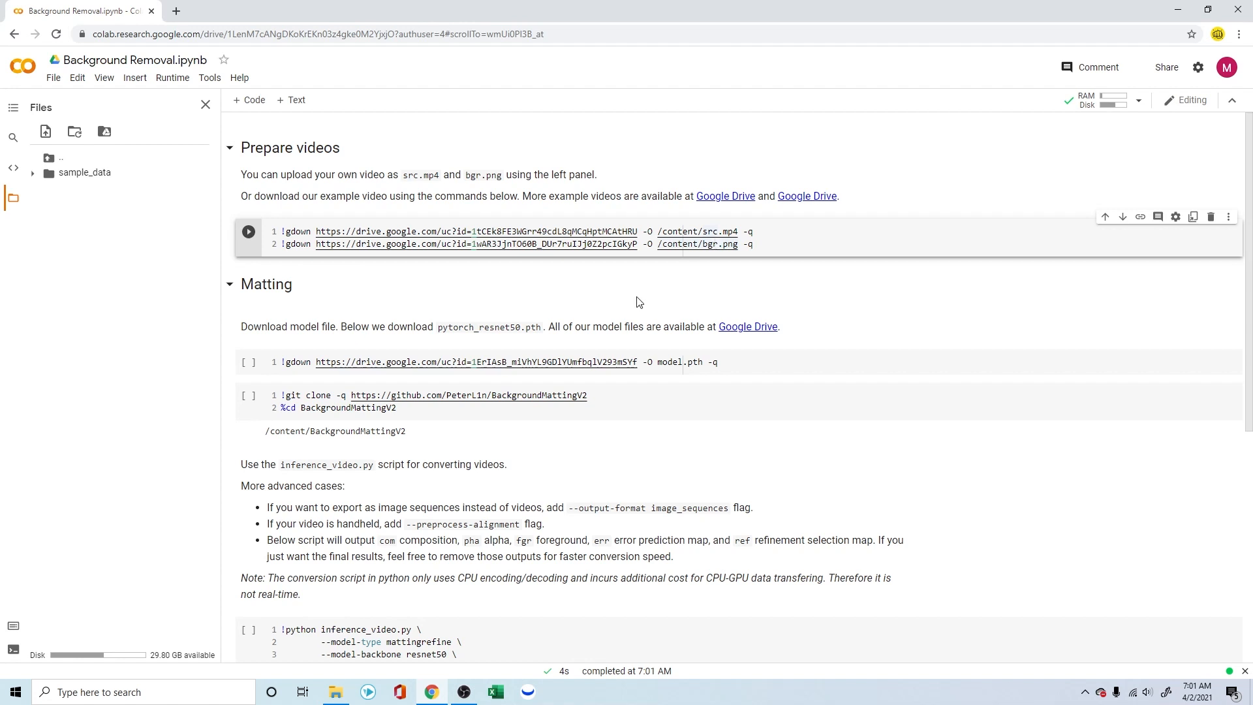
mouse_move(248, 362)
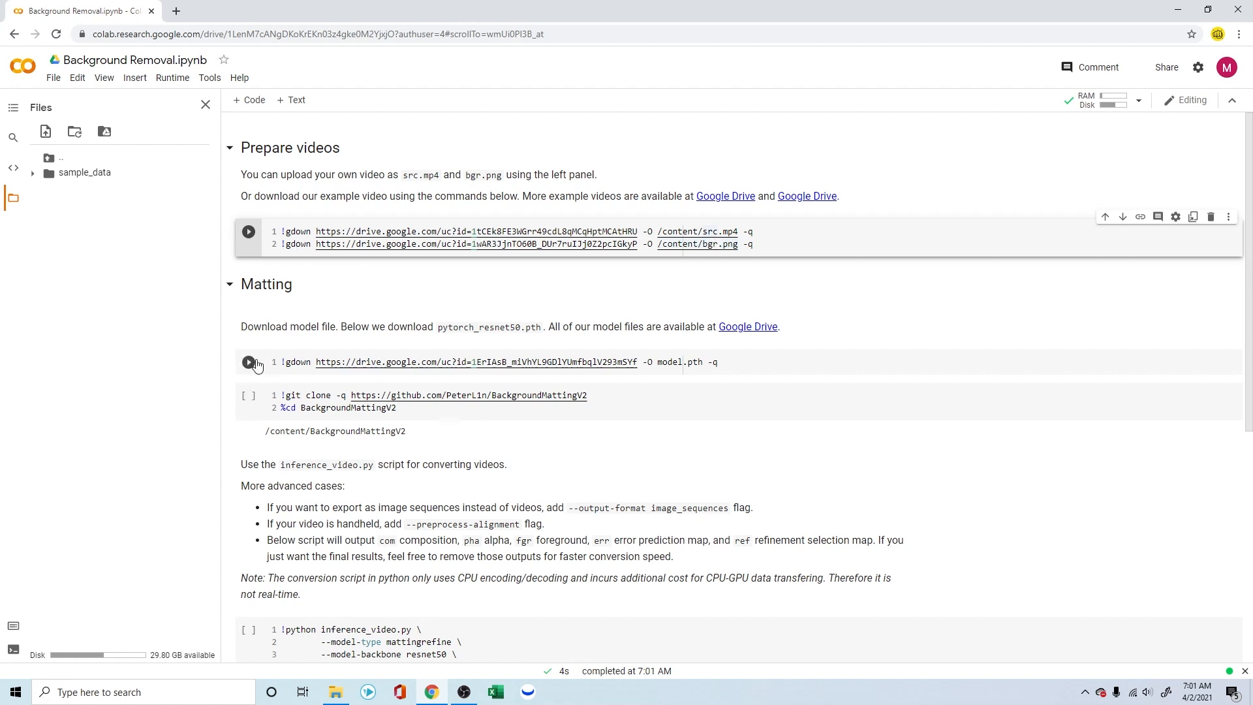
left_click(248, 362)
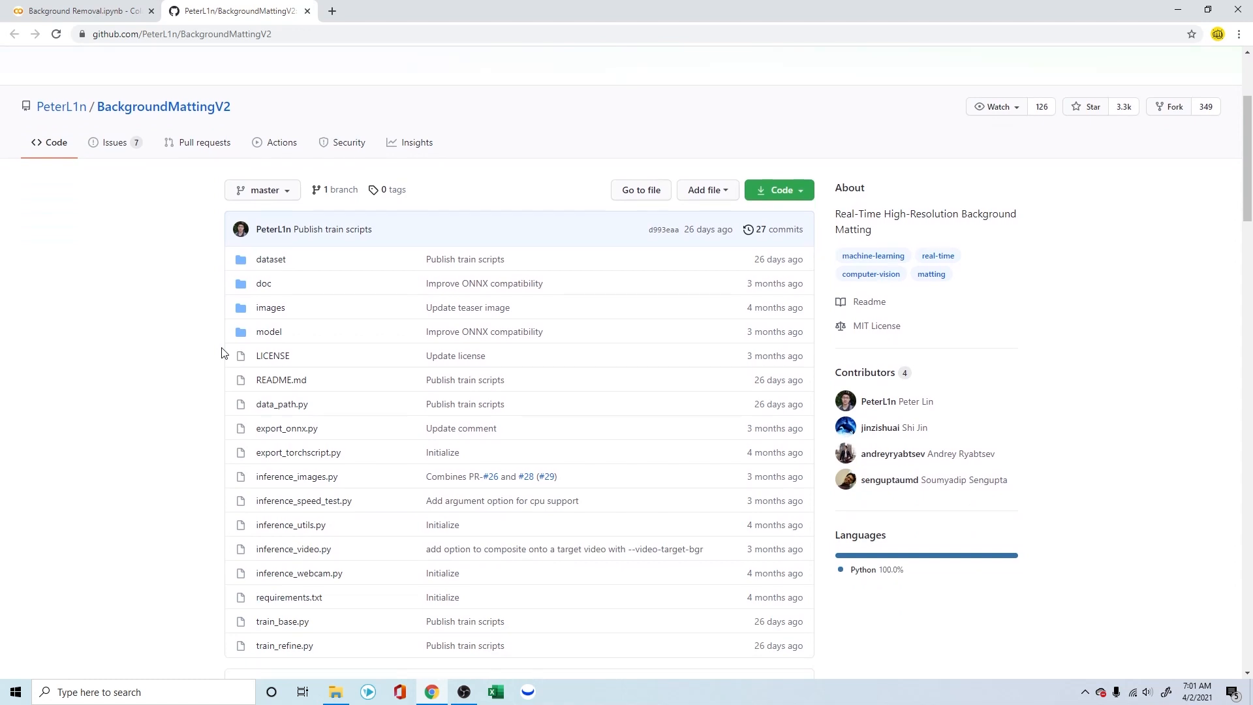
- Browse the BackgroundMattingV2 repository files and README, then return to the Colab tab
scroll("down", 3)
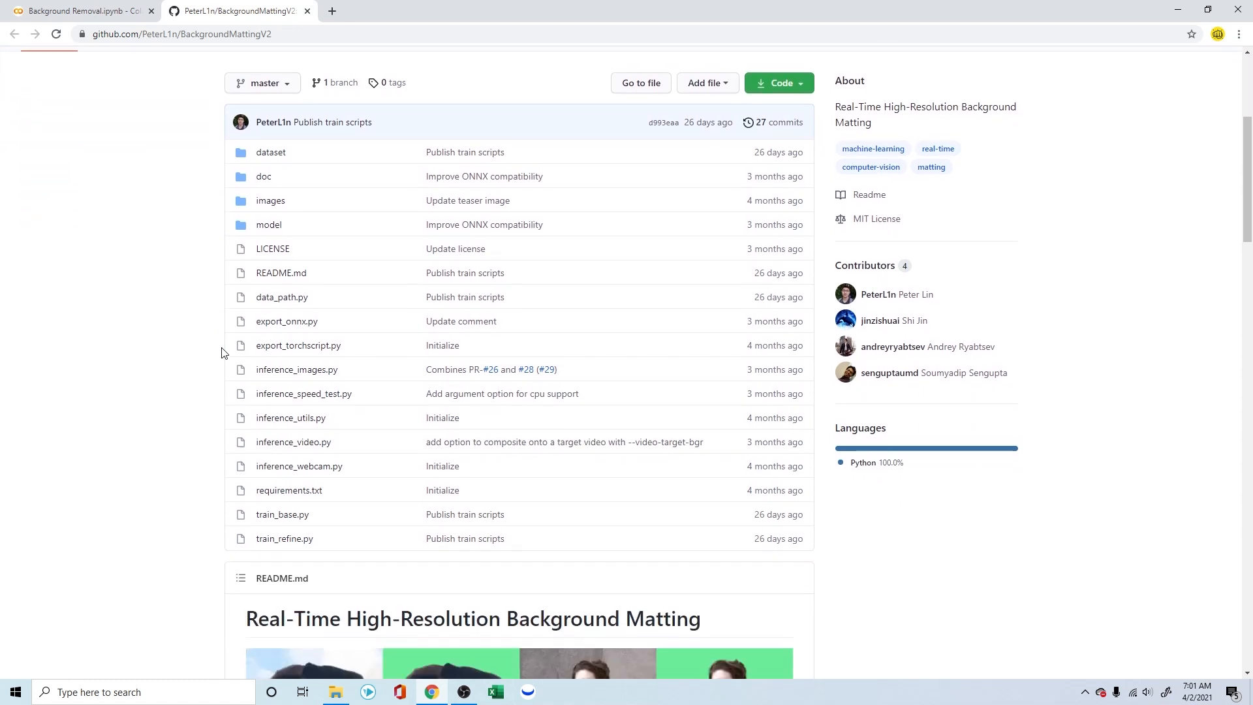
scroll("down", 3)
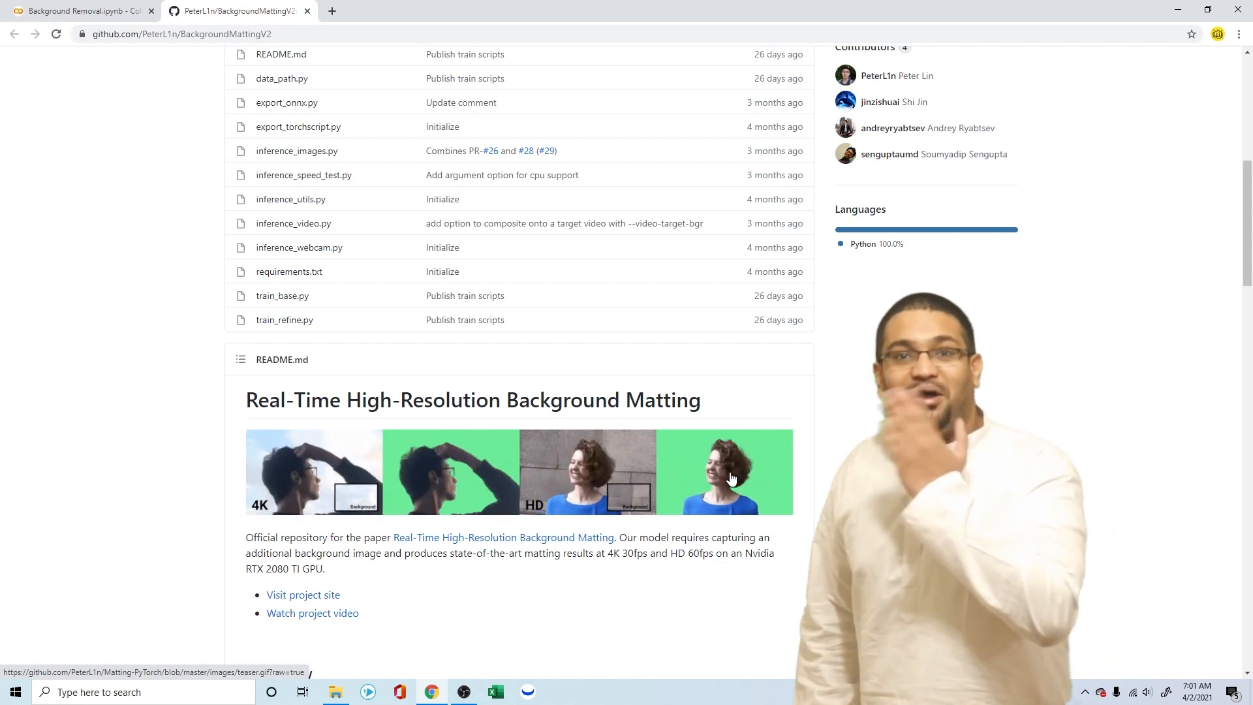
scroll("up", 3)
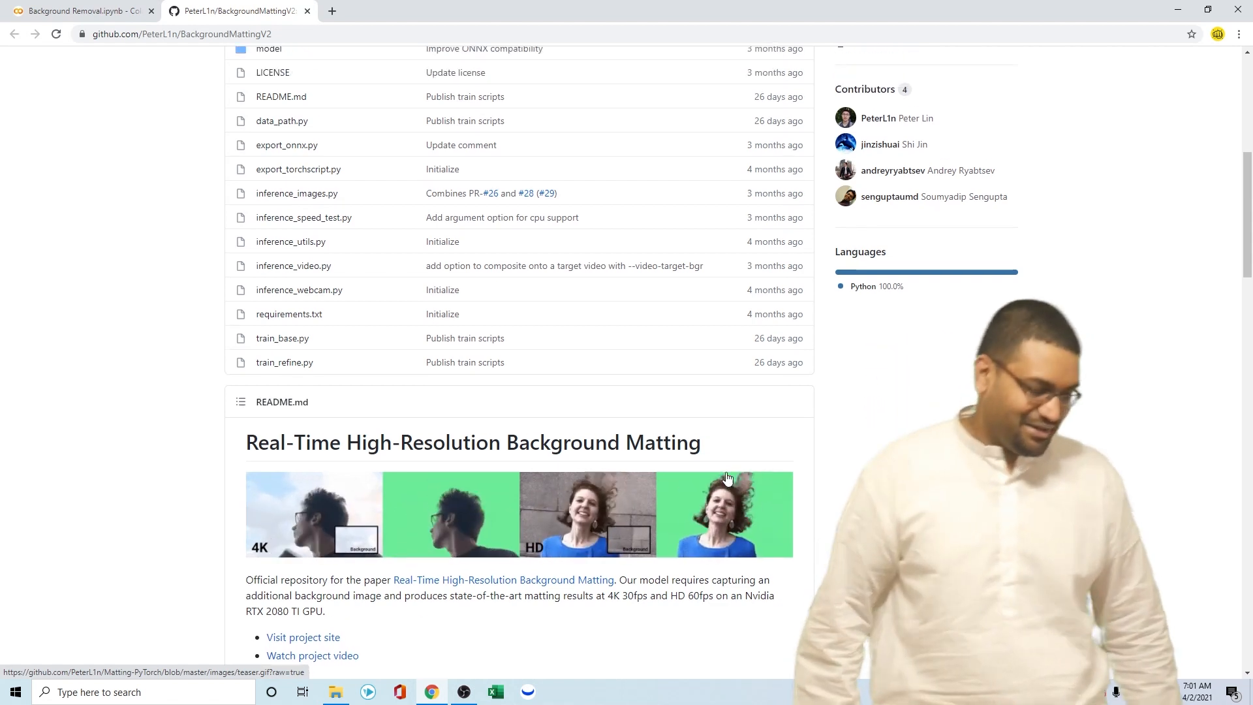
scroll("up", 3)
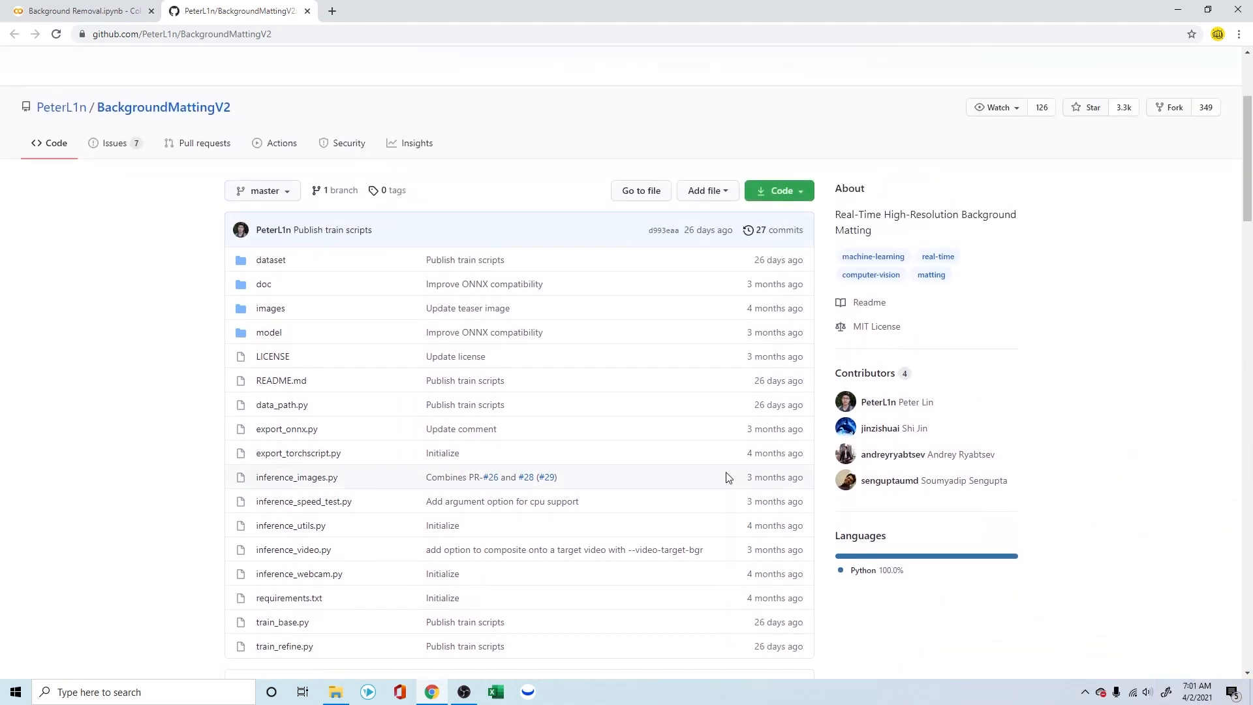
mouse_move(117, 143)
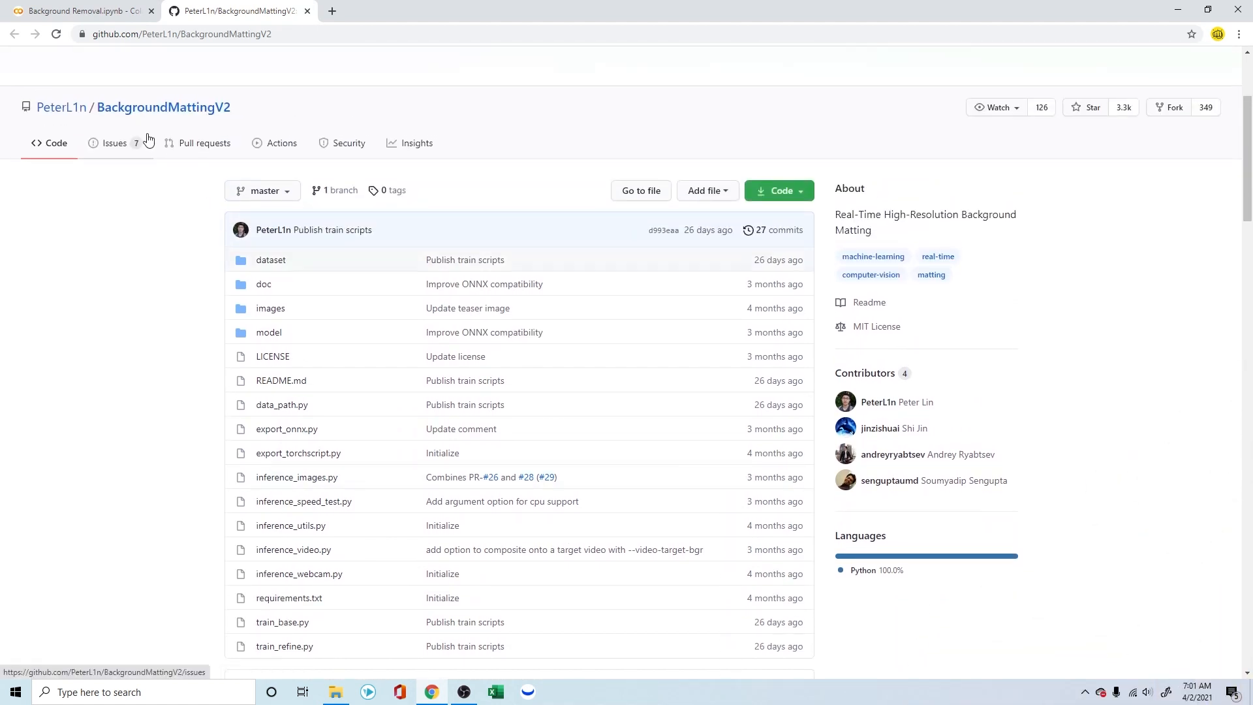
mouse_move(153, 146)
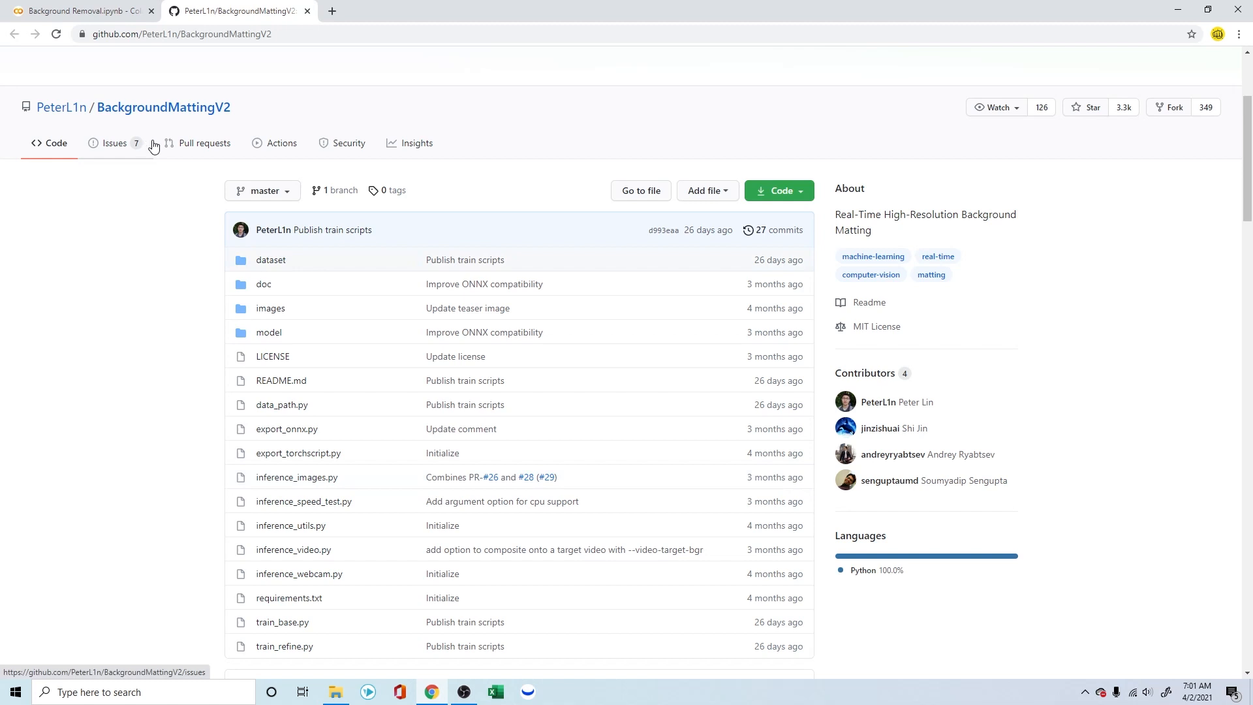
mouse_move(209, 269)
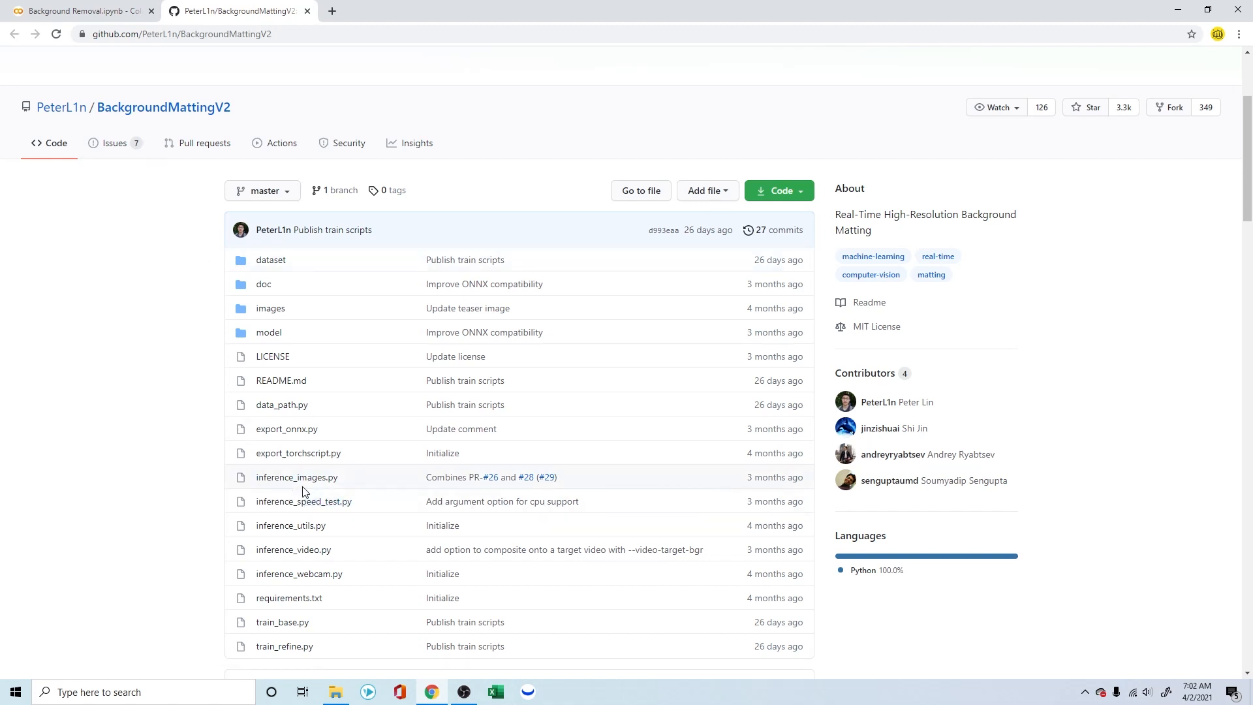
mouse_move(881, 348)
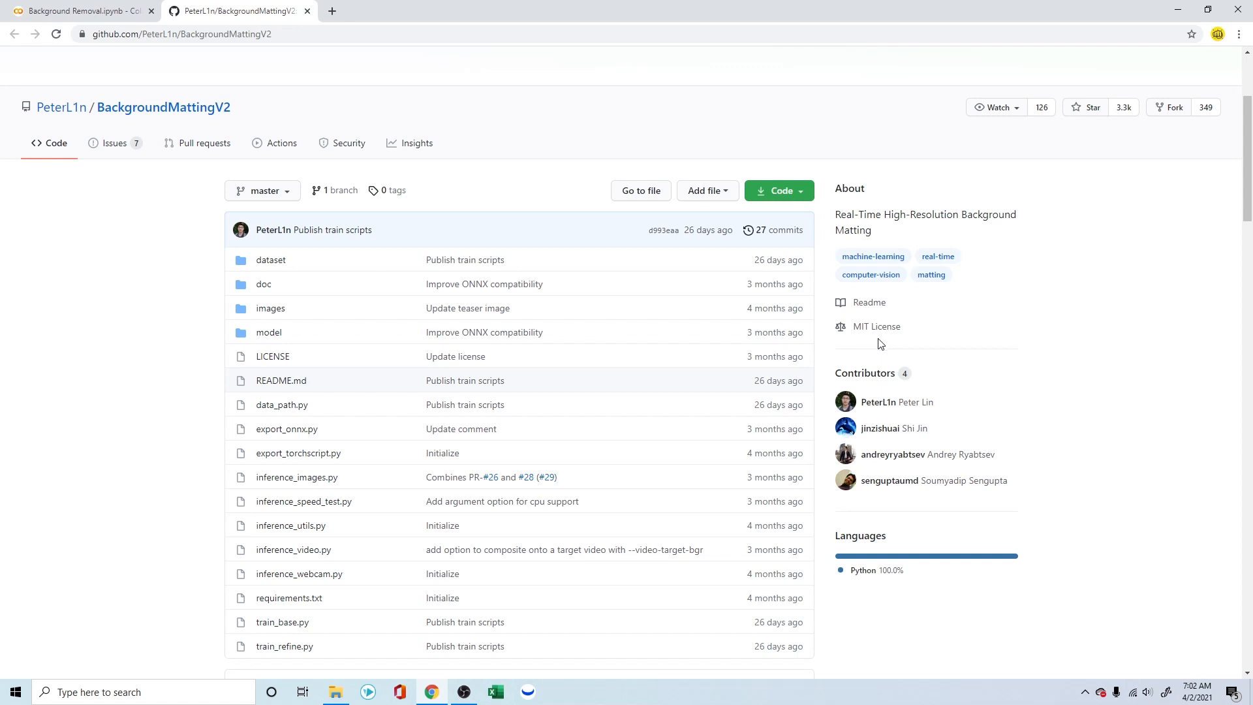
left_click(79, 11)
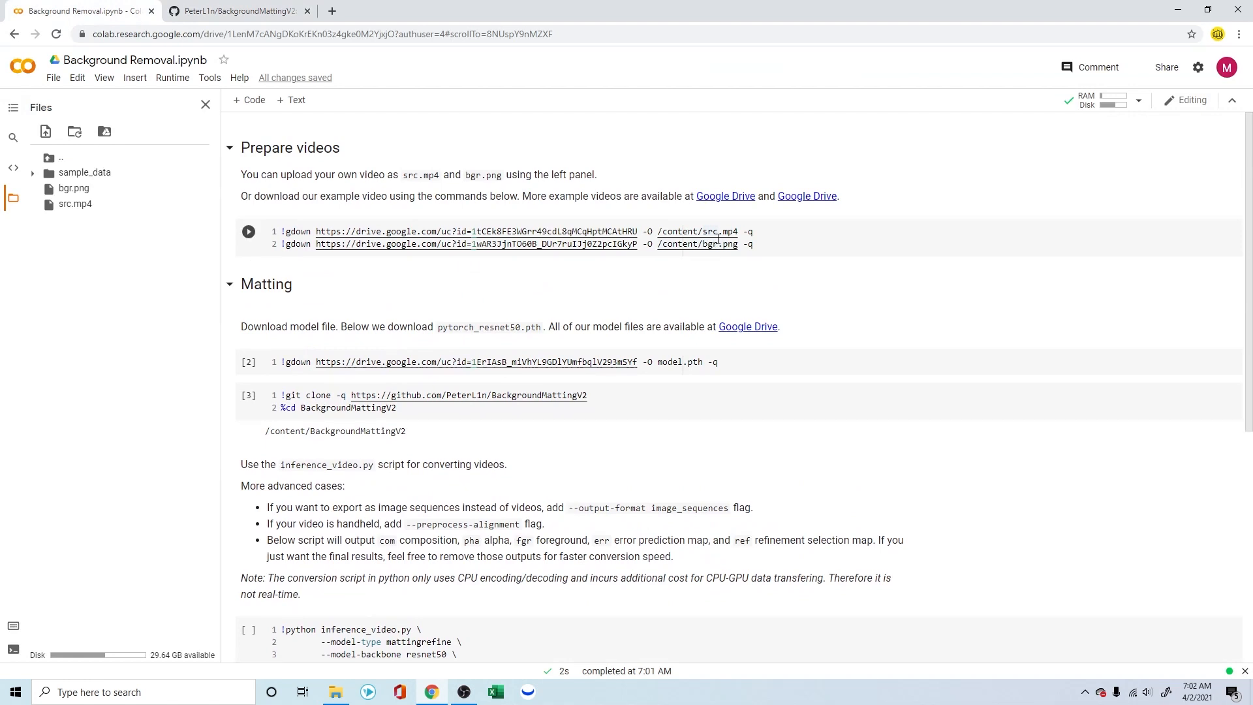
- Scroll to the !python inference_video.py cell and review its arguments
scroll("down", 3)
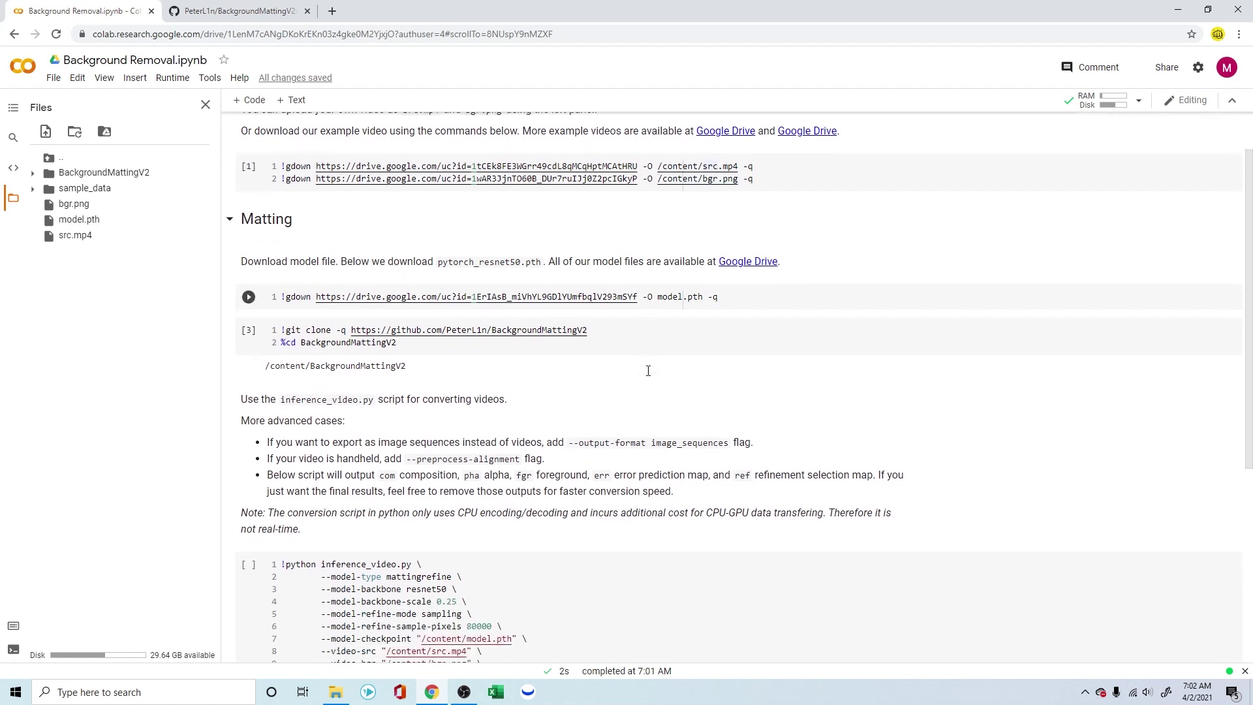
scroll("down", 3)
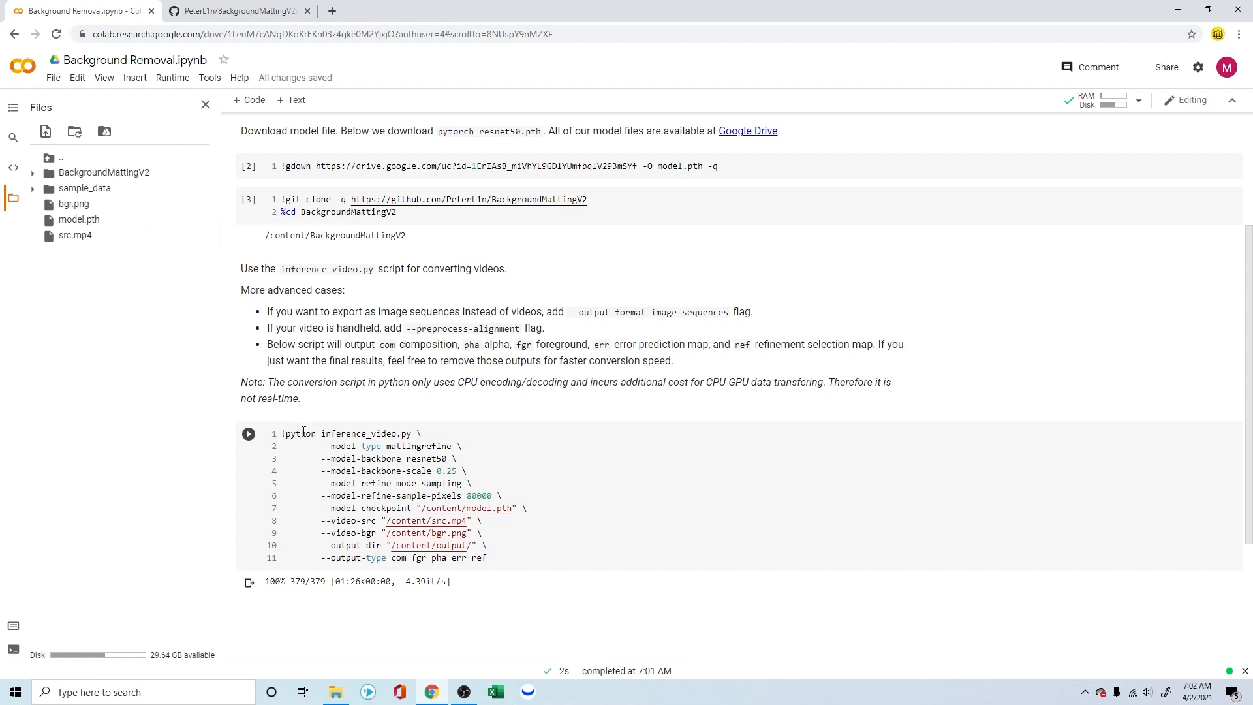
left_click(303, 445)
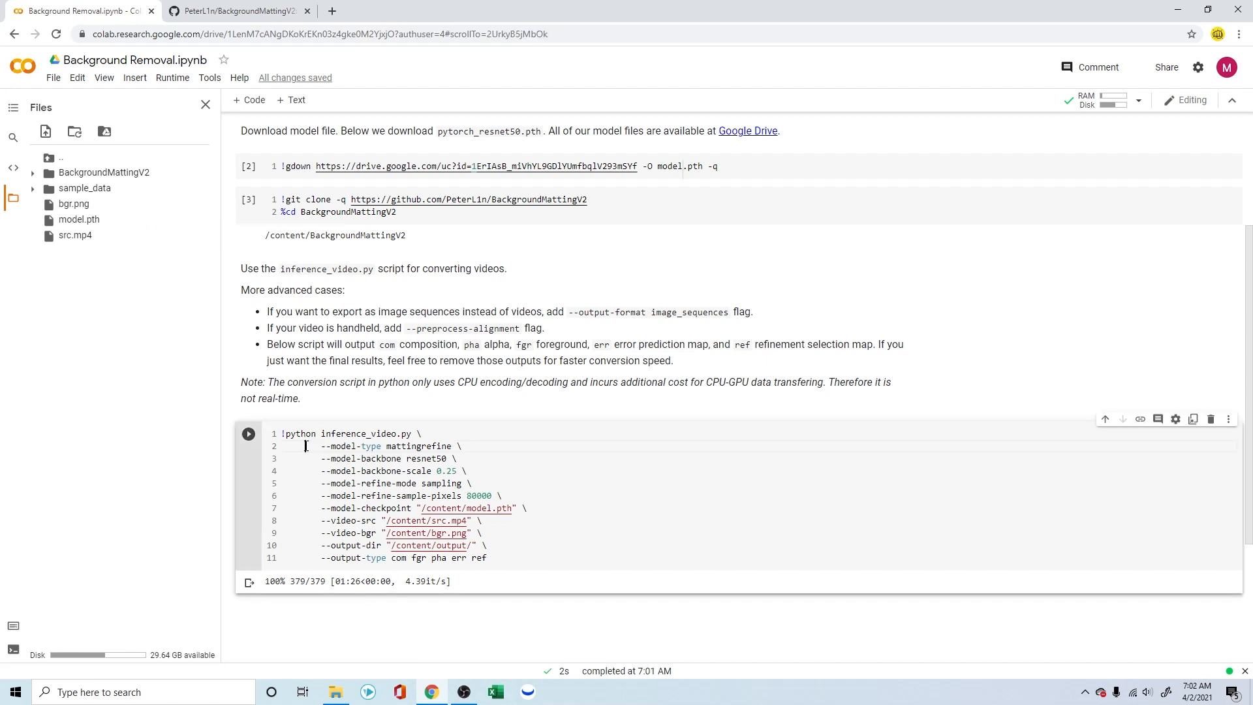
mouse_move(467, 508)
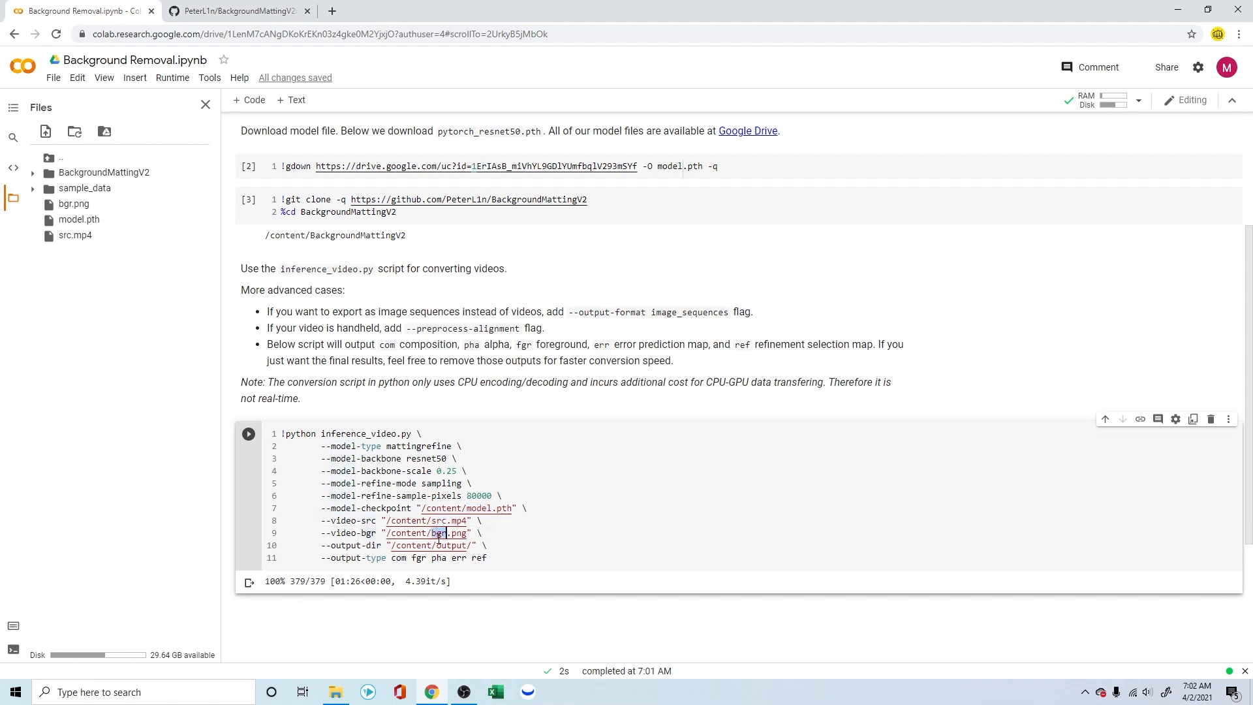
mouse_move(429, 531)
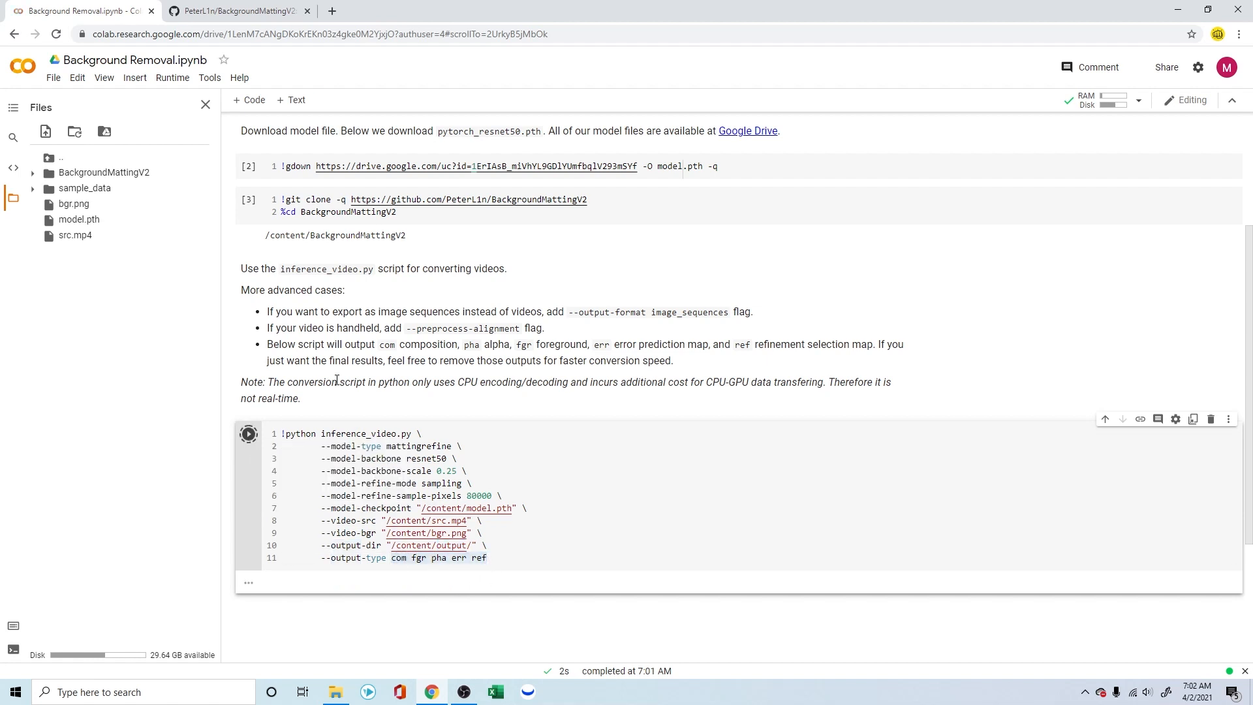
- Run inference_video.py background matting and wait as frames process into the output folder
left_click(248, 433)
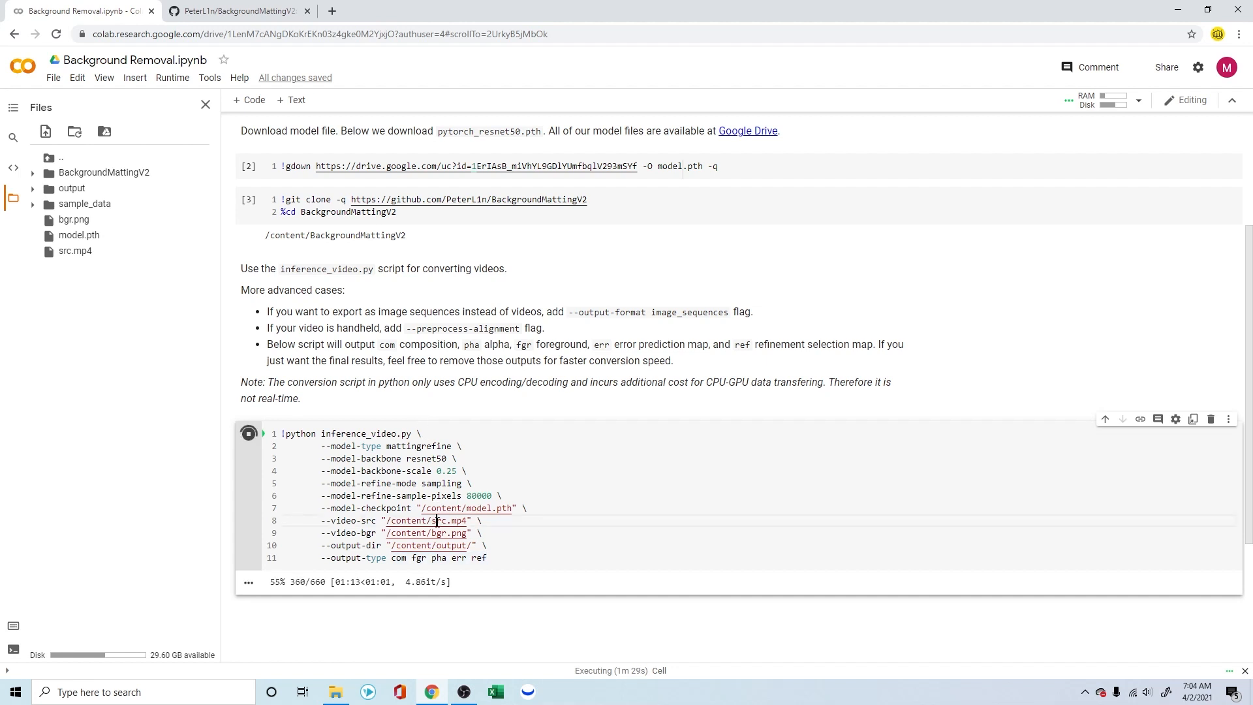
mouse_move(431, 520)
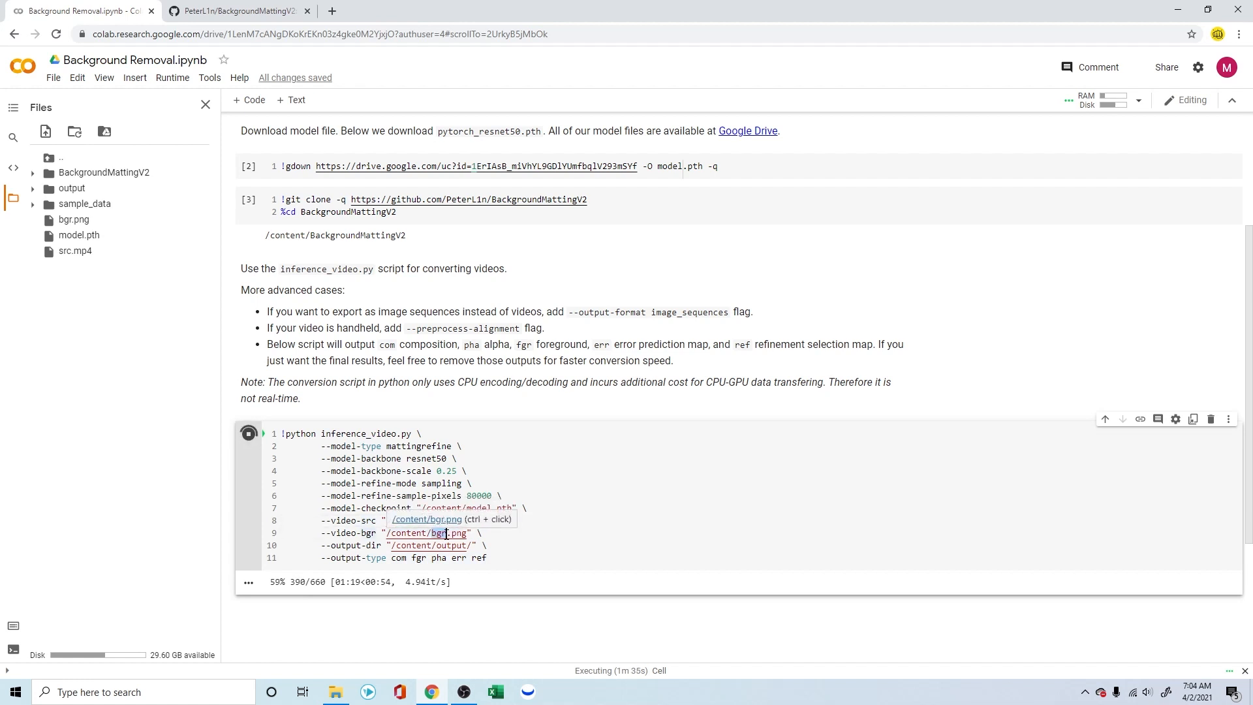
mouse_move(144, 388)
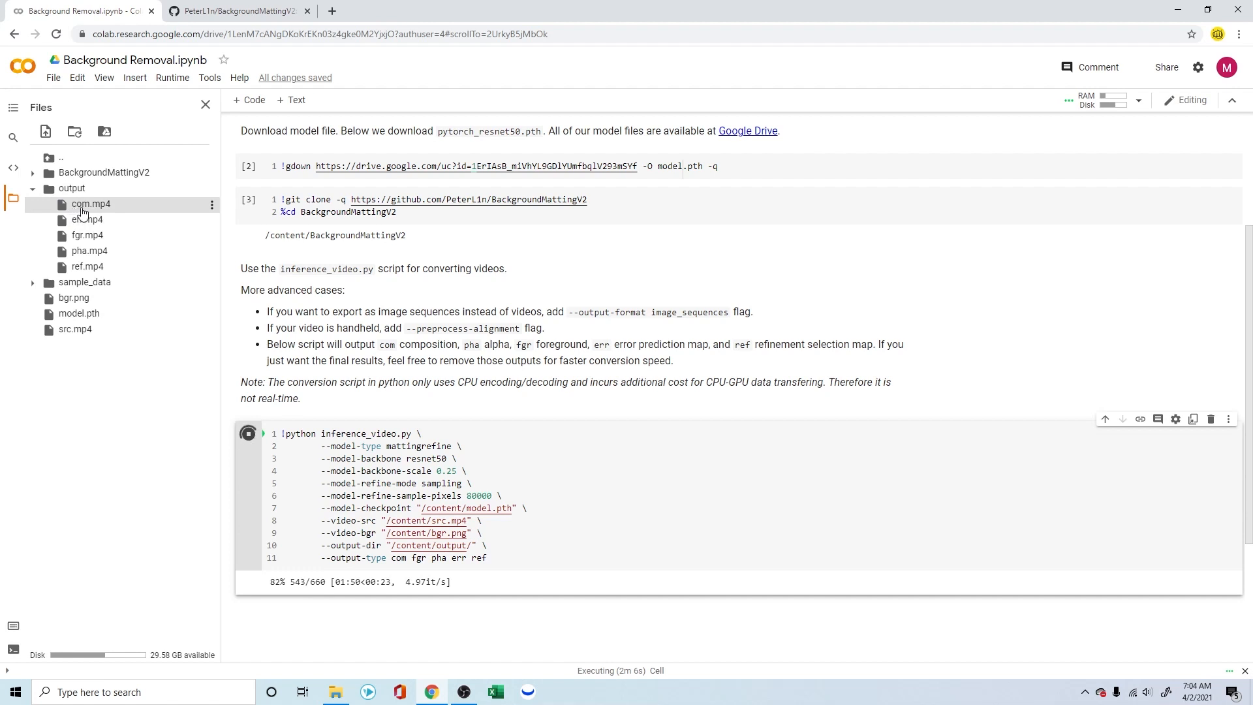
mouse_move(89, 204)
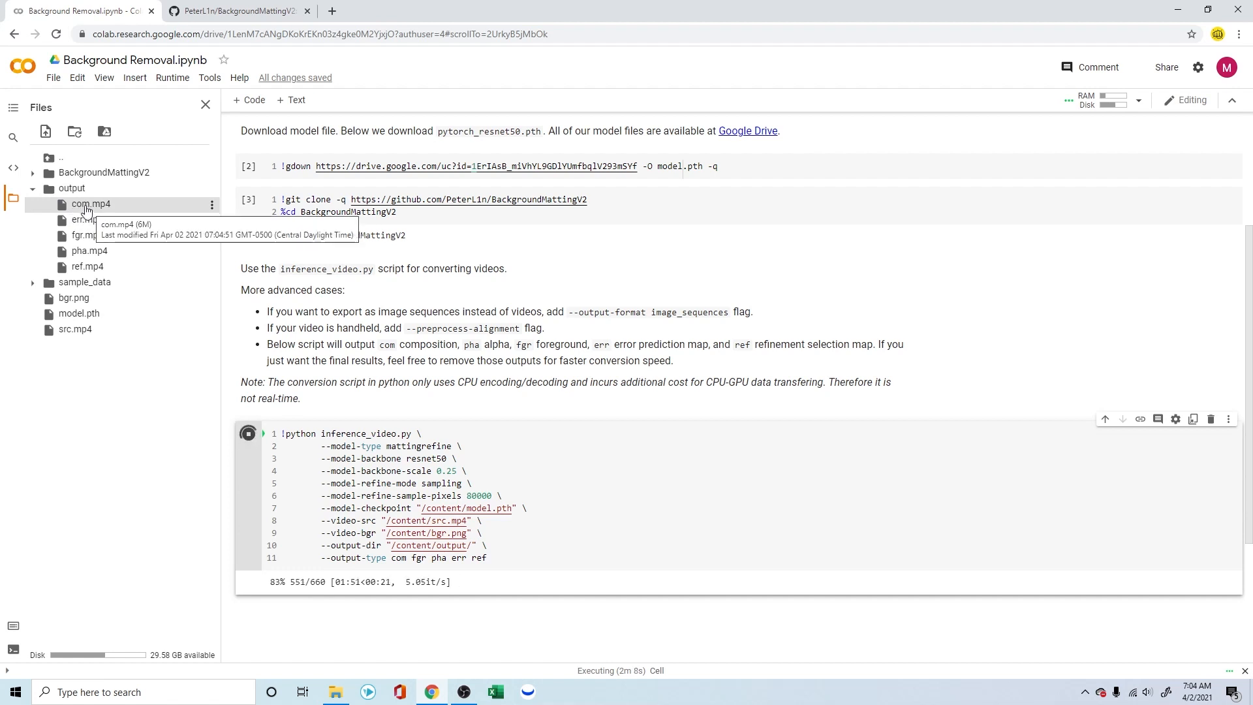